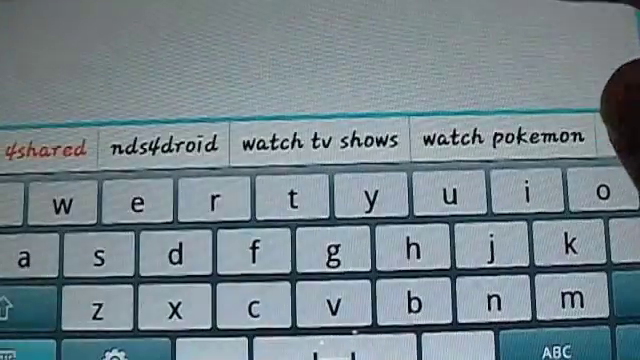
- Search Android Market for '4shared' and get the results list with 4shared by Lovemaq first
click(166, 140)
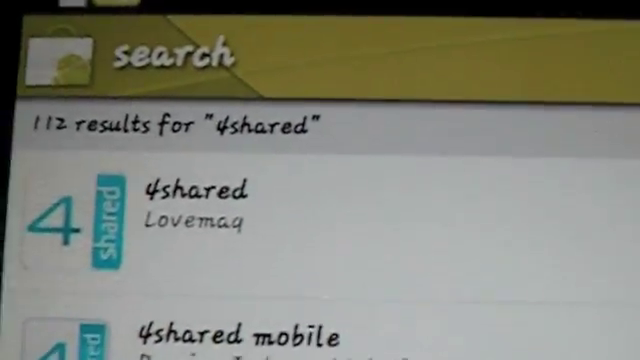
- Scroll the 4shared app page during installation
scroll(down, 3)
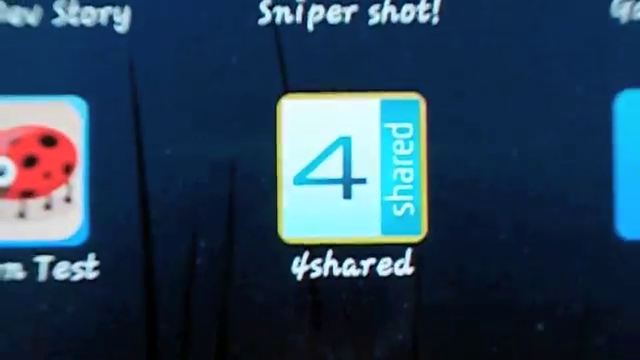
- Launch the newly installed 4shared app from the home screen
click(350, 180)
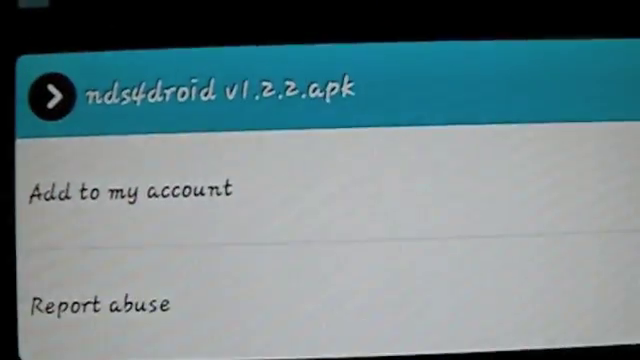
click(136, 188)
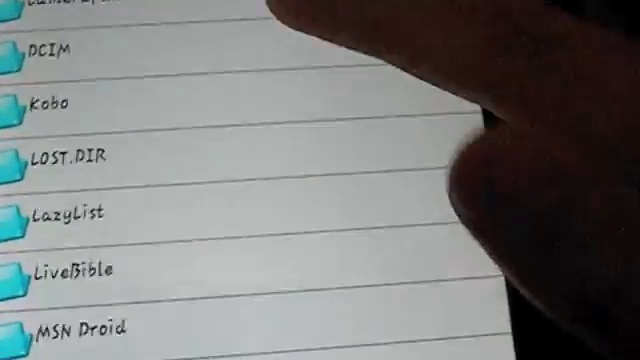
- Scroll through the SD card root in File manager to find the Roms and nds4droid folders
scroll(down, 3)
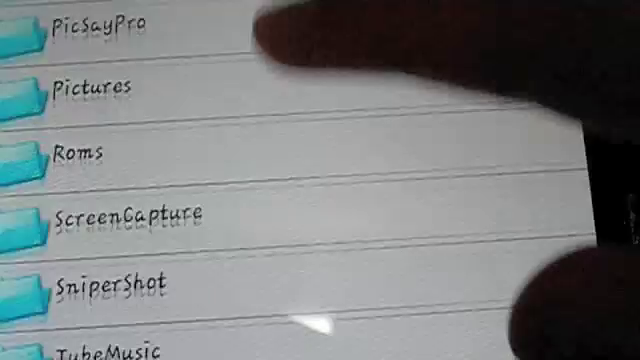
scroll(down, 3)
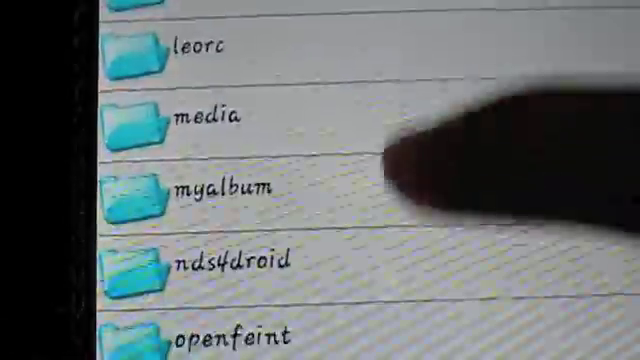
scroll(down, 3)
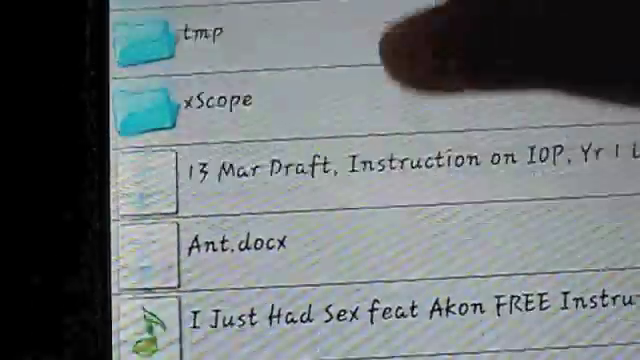
scroll(down, 3)
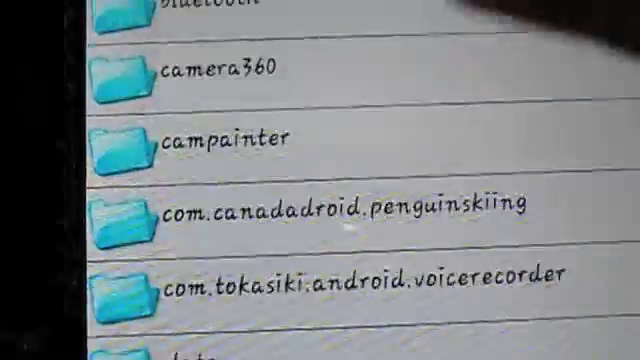
scroll(down, 3)
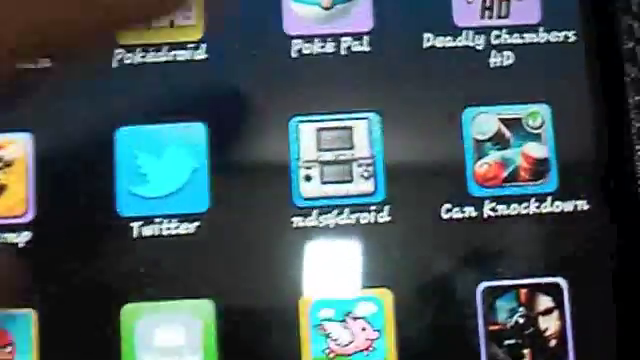
- Launch the nds4droid emulator from its home-screen icon
click(336, 164)
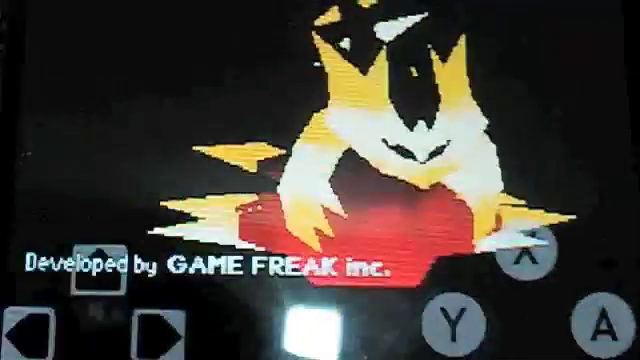